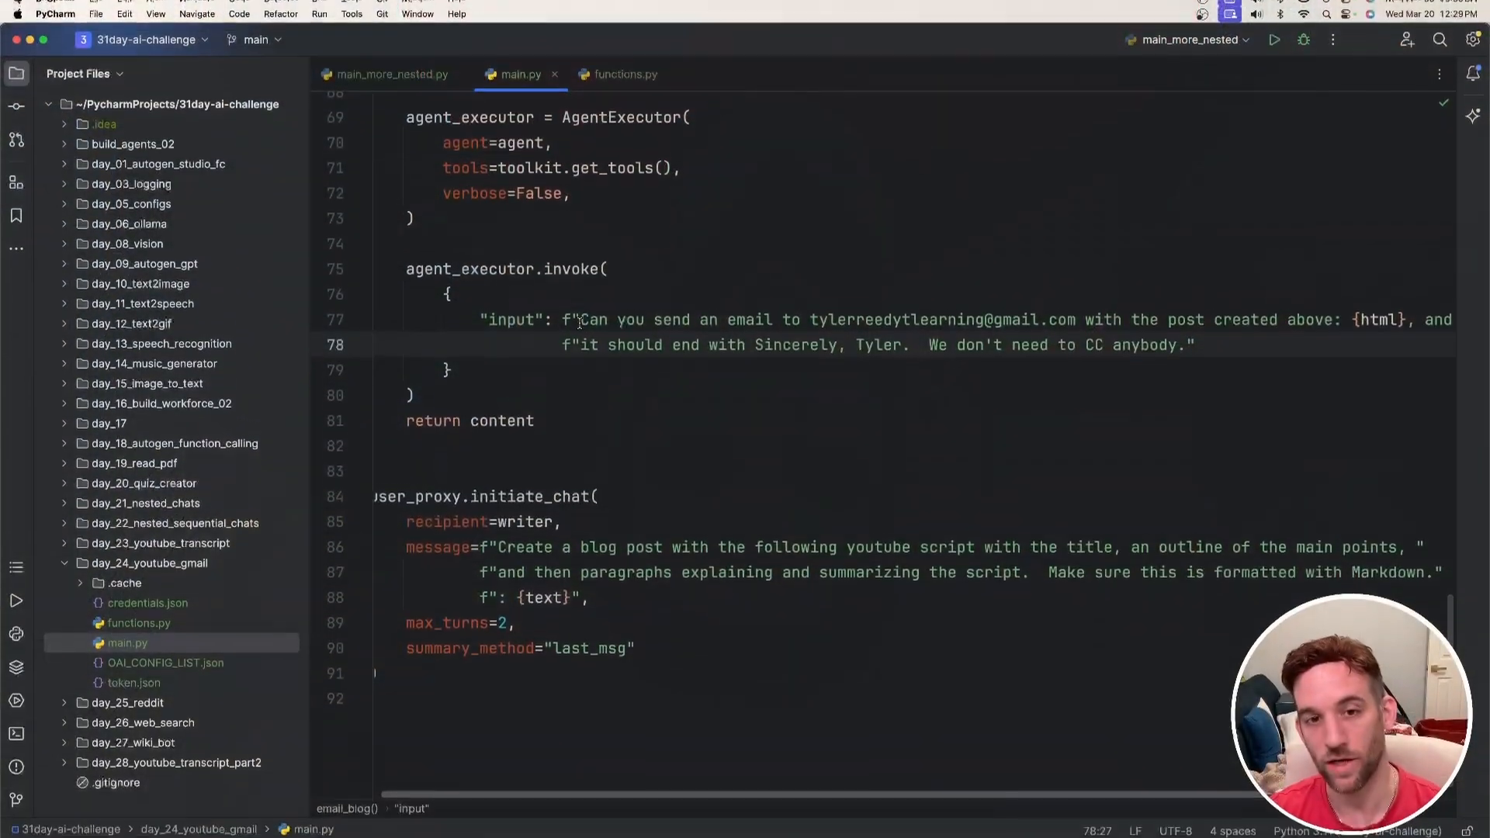
- Review the agent_executor.invoke prompt and select the html placeholder variable
{"action": "left_click_drag", "start_coordinate": [584, 314], "coordinate": [1011, 314]}
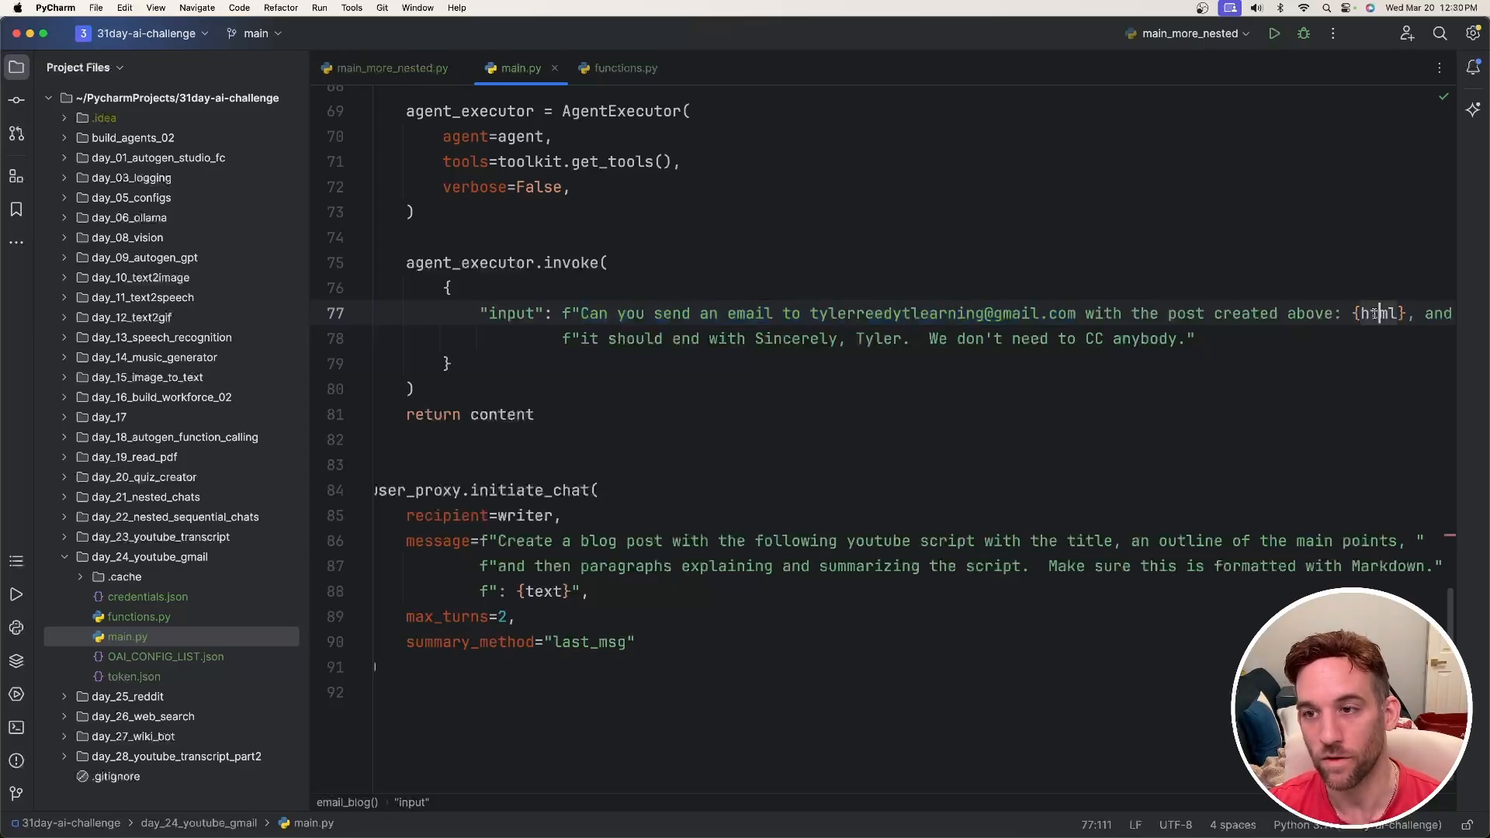
{"action": "double_click", "coordinate": [1382, 314]}
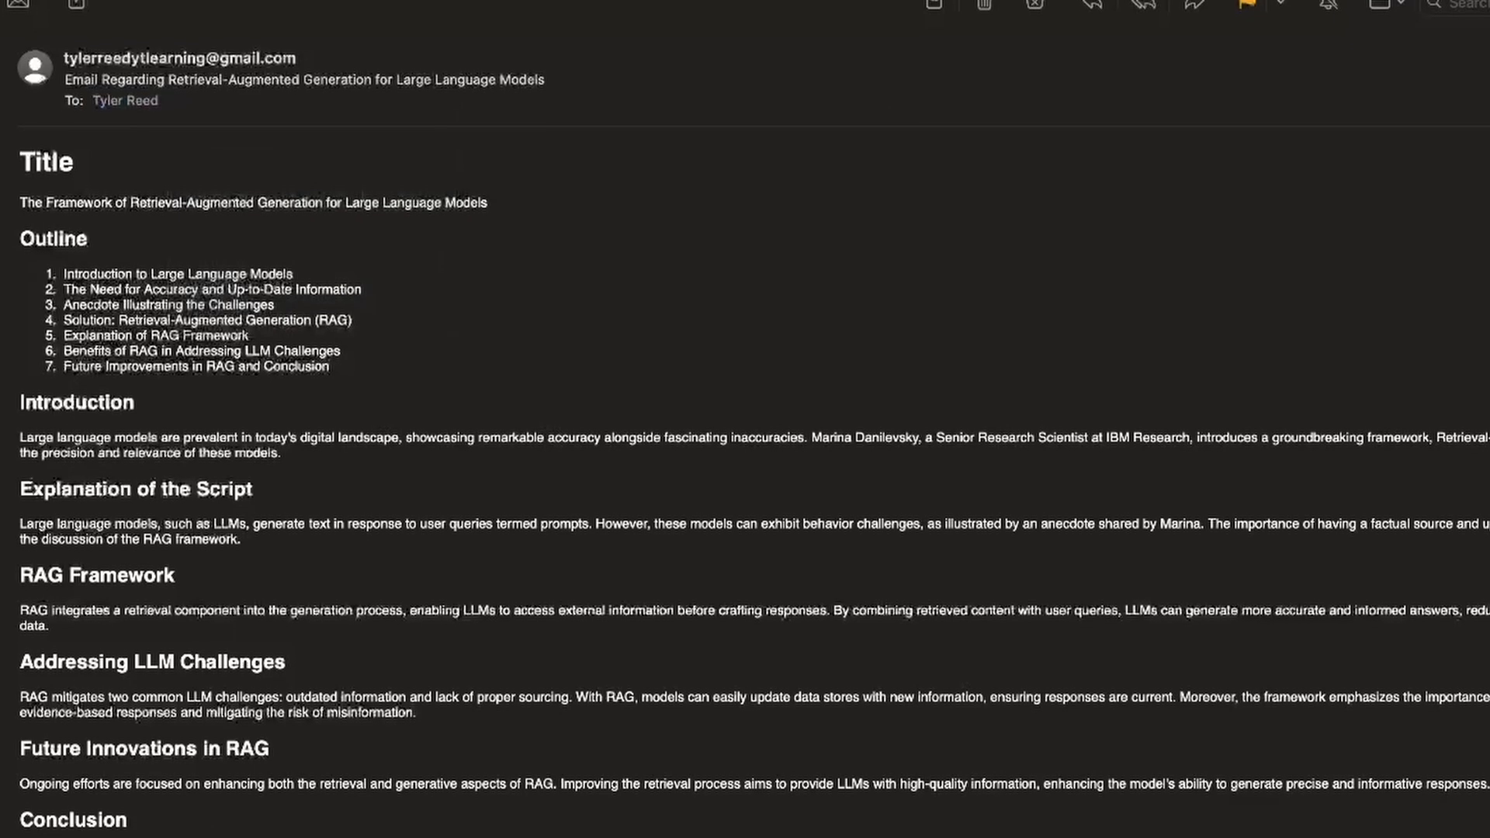
{"action": "scroll", "scroll_direction": "down", "scroll_amount": 3}
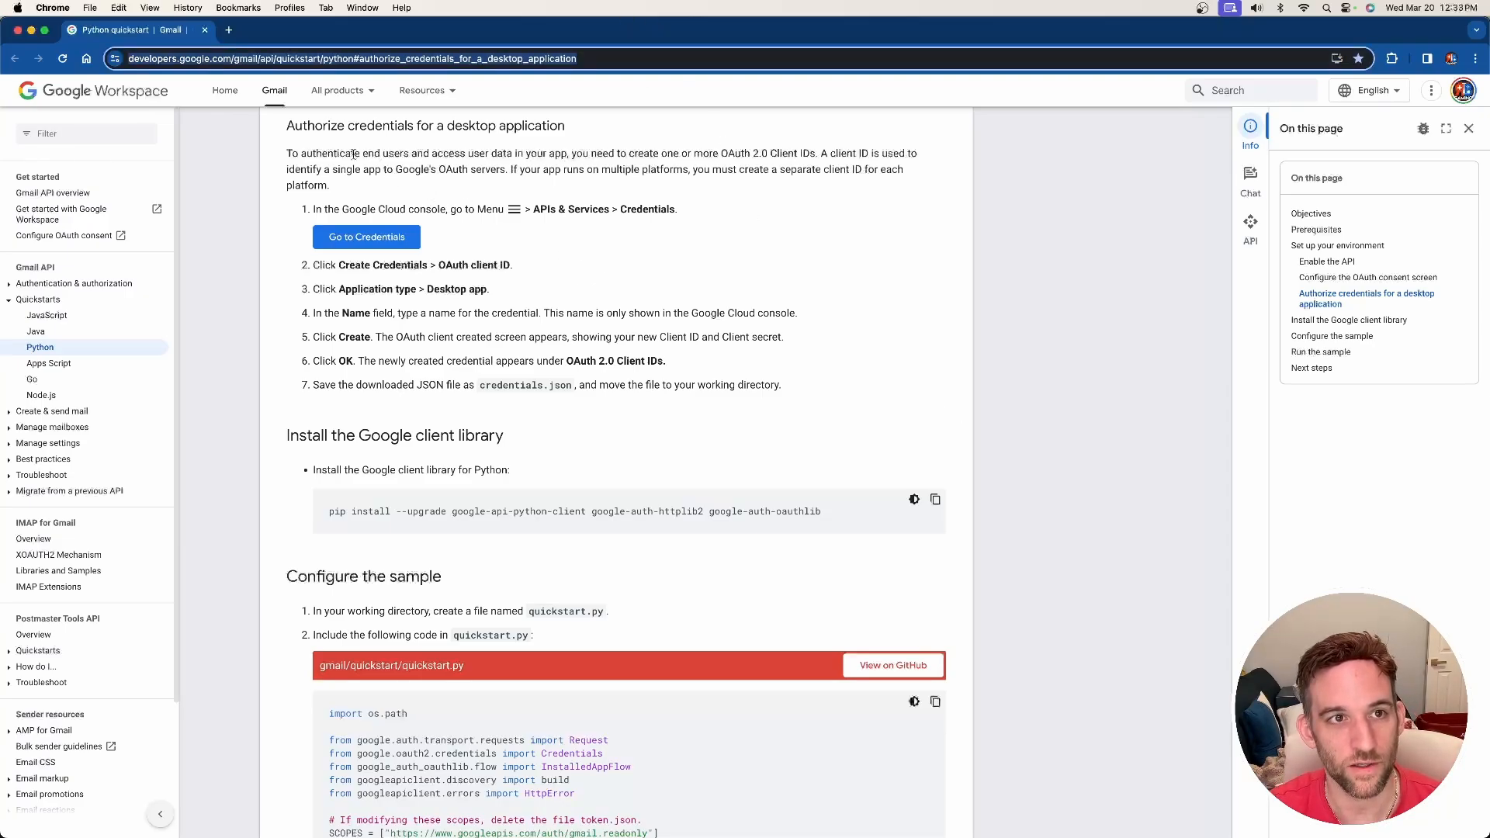
{"action": "left_click_drag", "start_coordinate": [287, 124], "coordinate": [782, 385]}
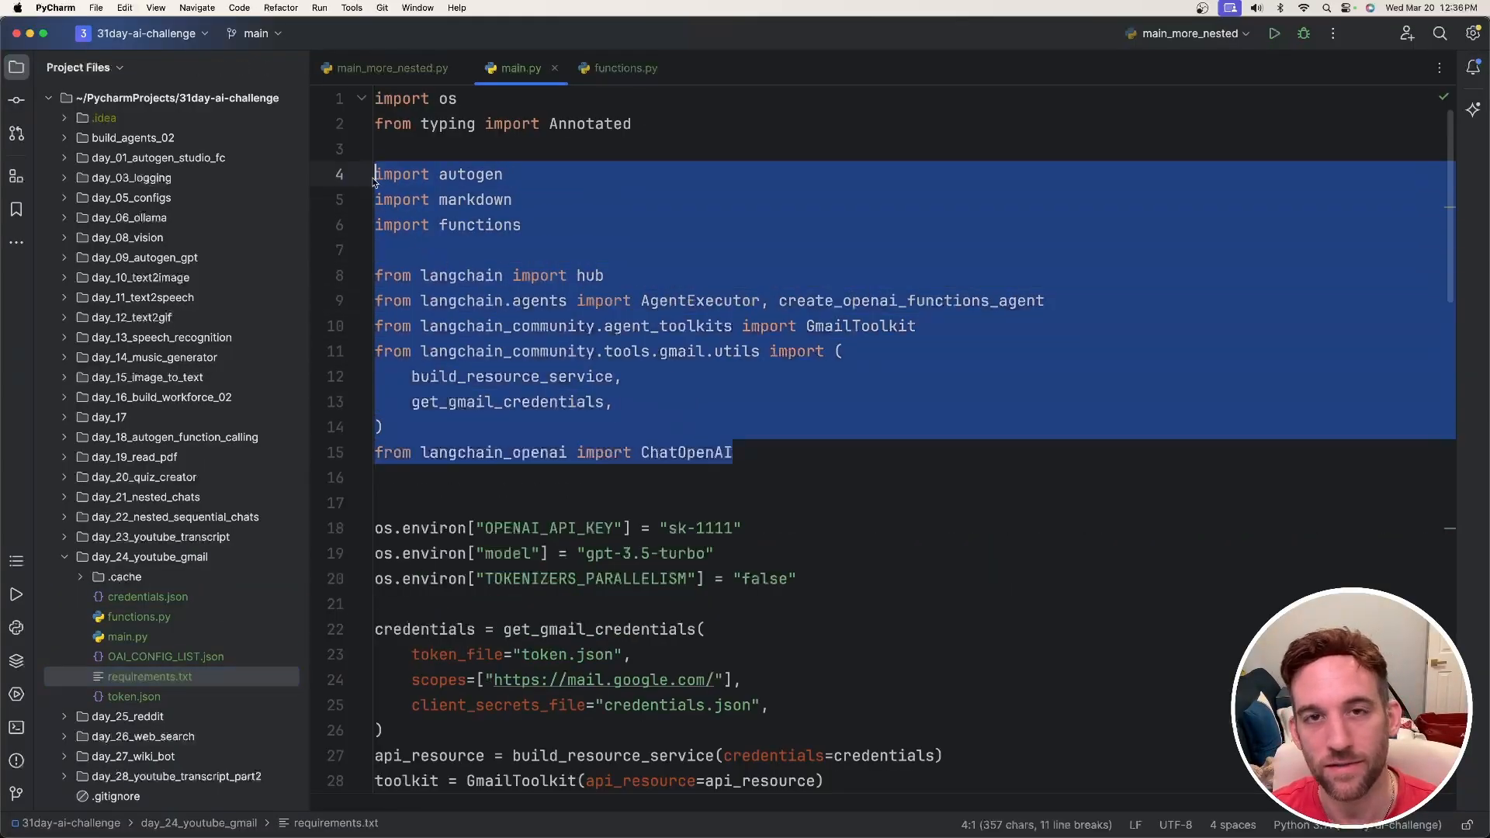
{"action": "scroll", "scroll_direction": "down", "scroll_amount": 3}
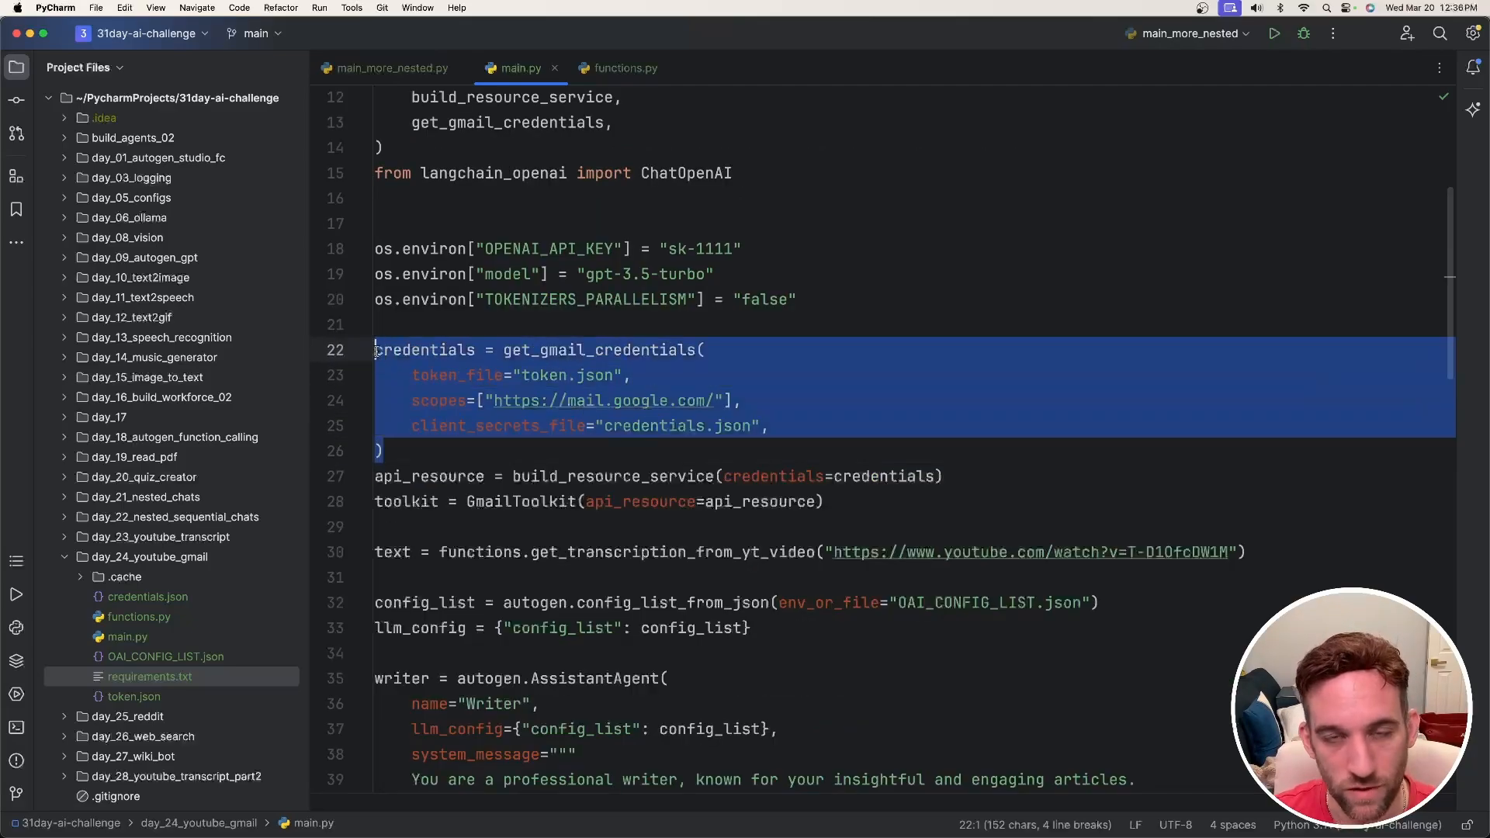
{"action": "double_click", "coordinate": [598, 350]}
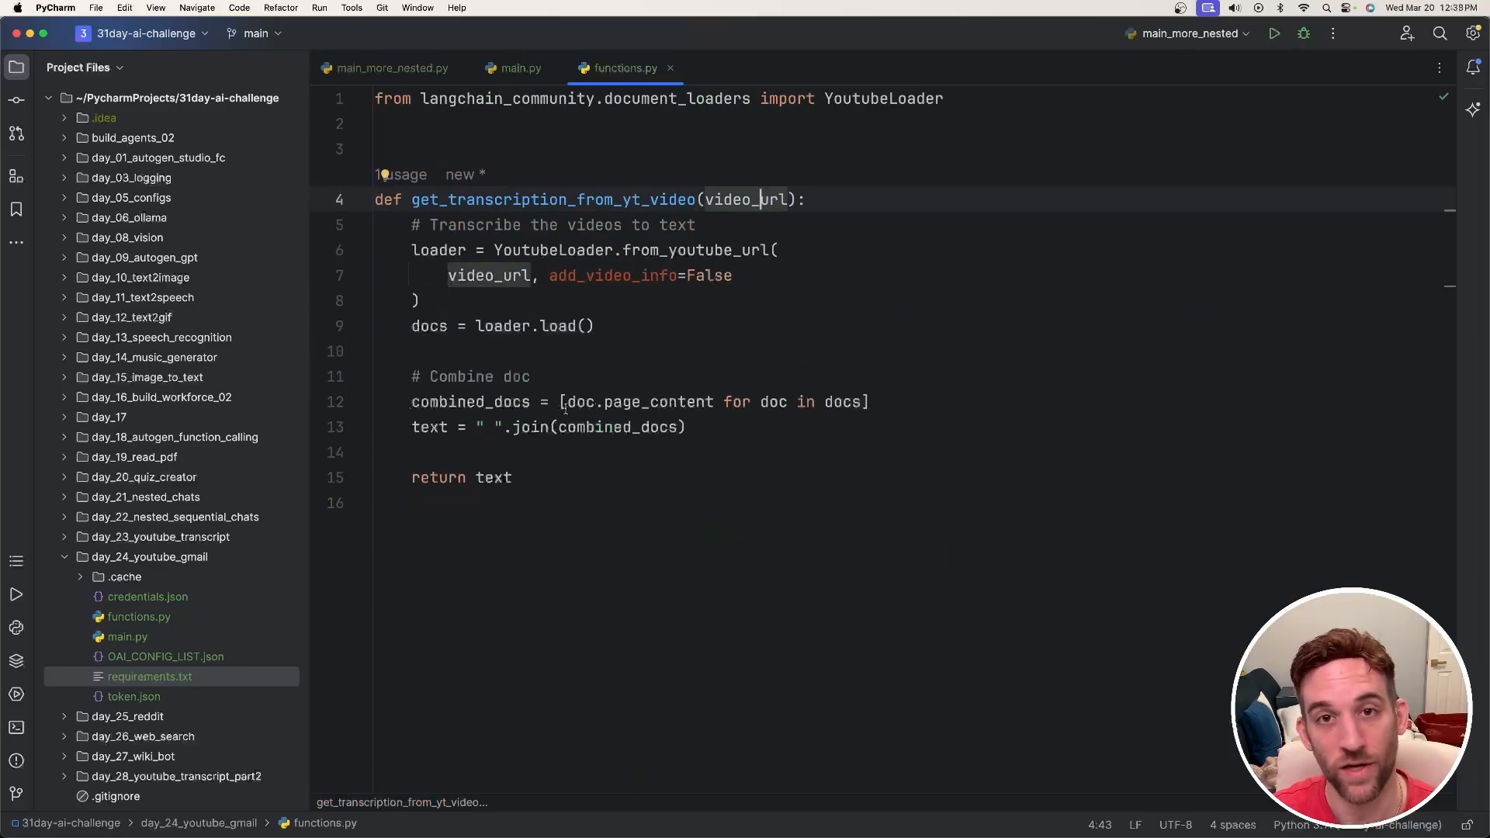
- Return to main.py and scroll through the writer and user_proxy agent definitions
{"action": "left_click", "coordinate": [521, 68]}
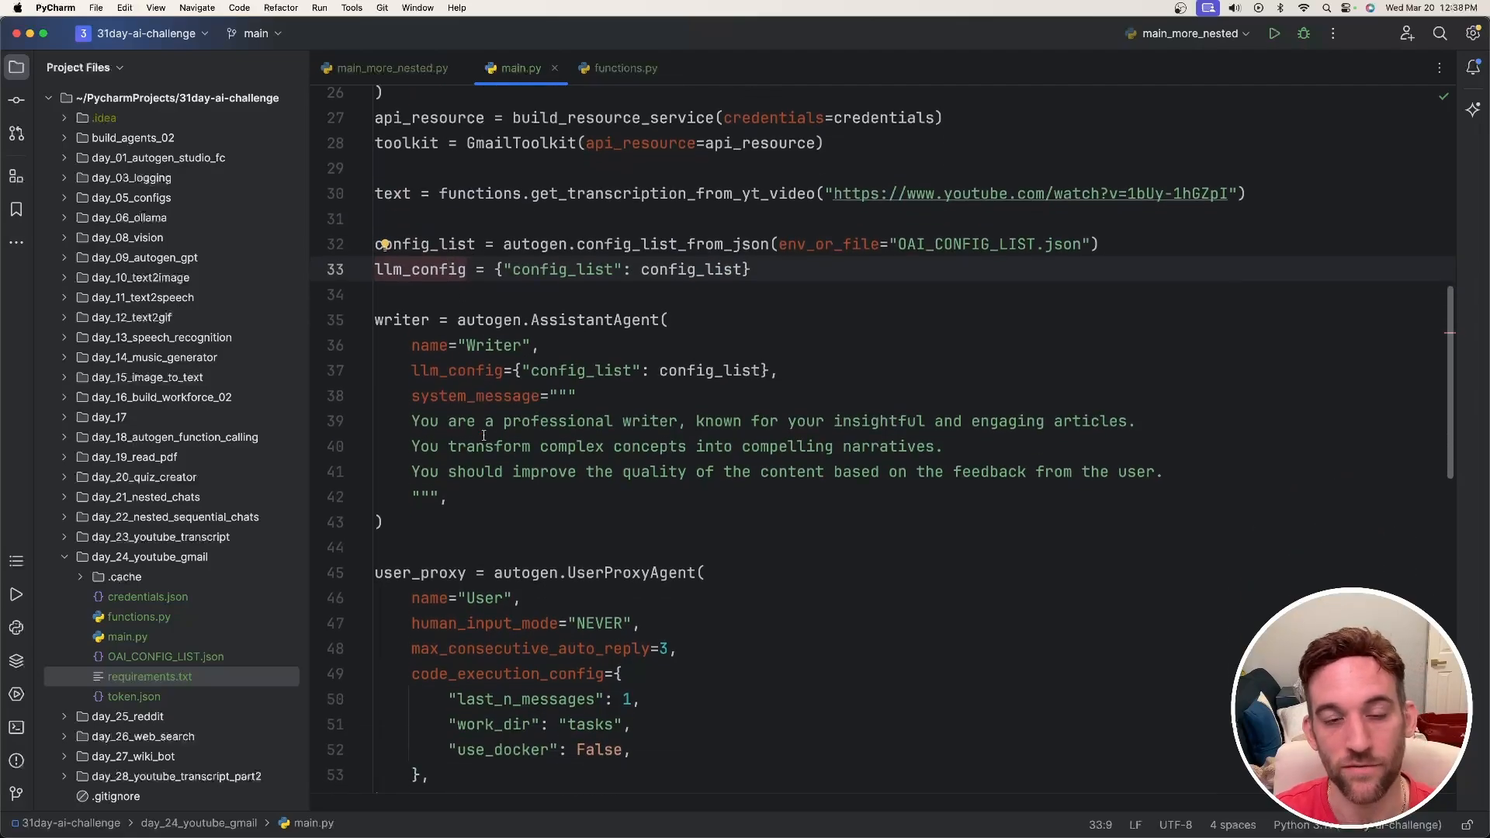
{"action": "scroll", "scroll_direction": "down", "scroll_amount": 3}
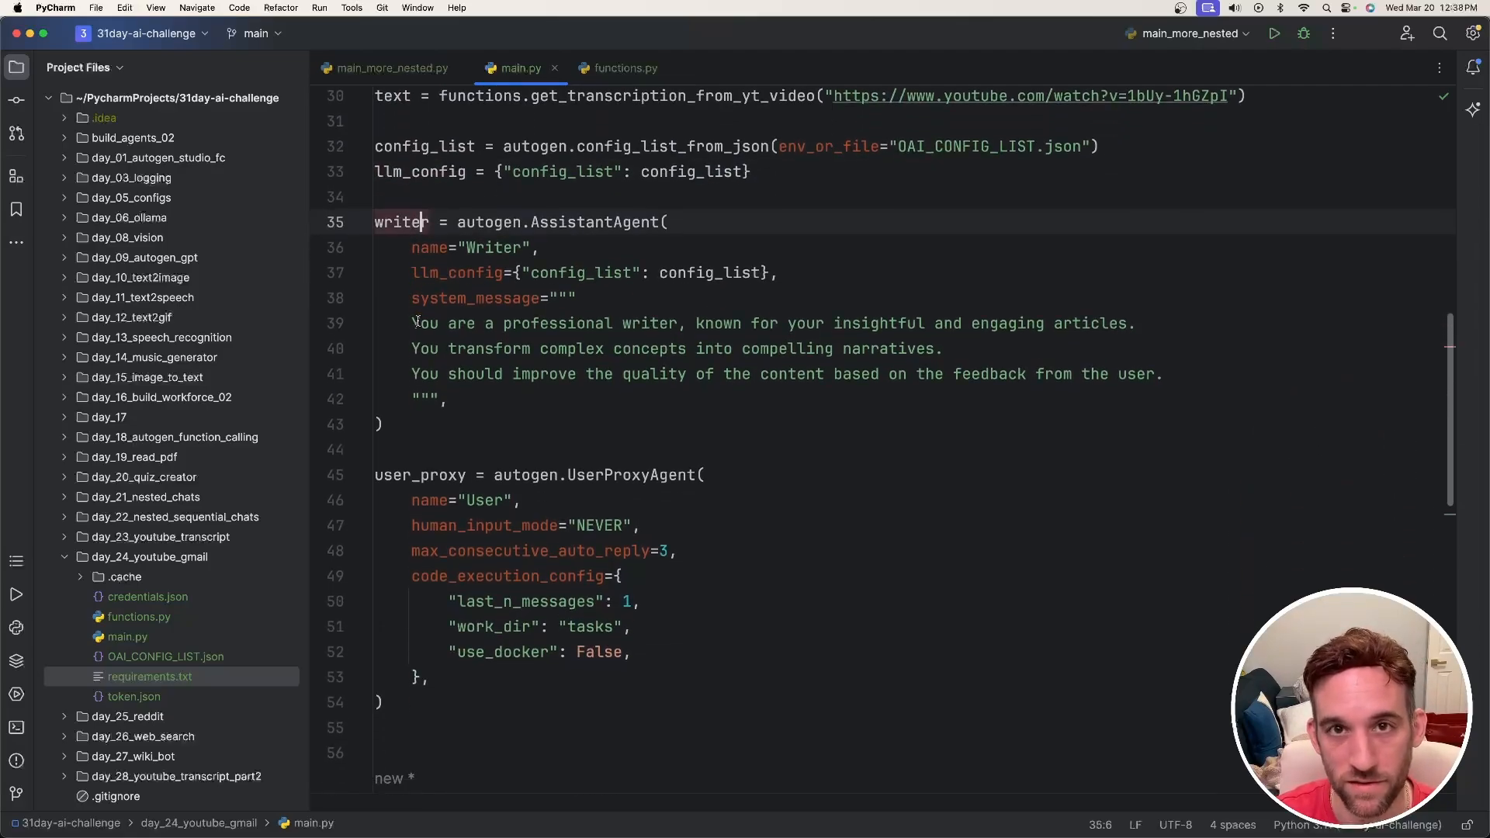
{"action": "left_click", "coordinate": [449, 475]}
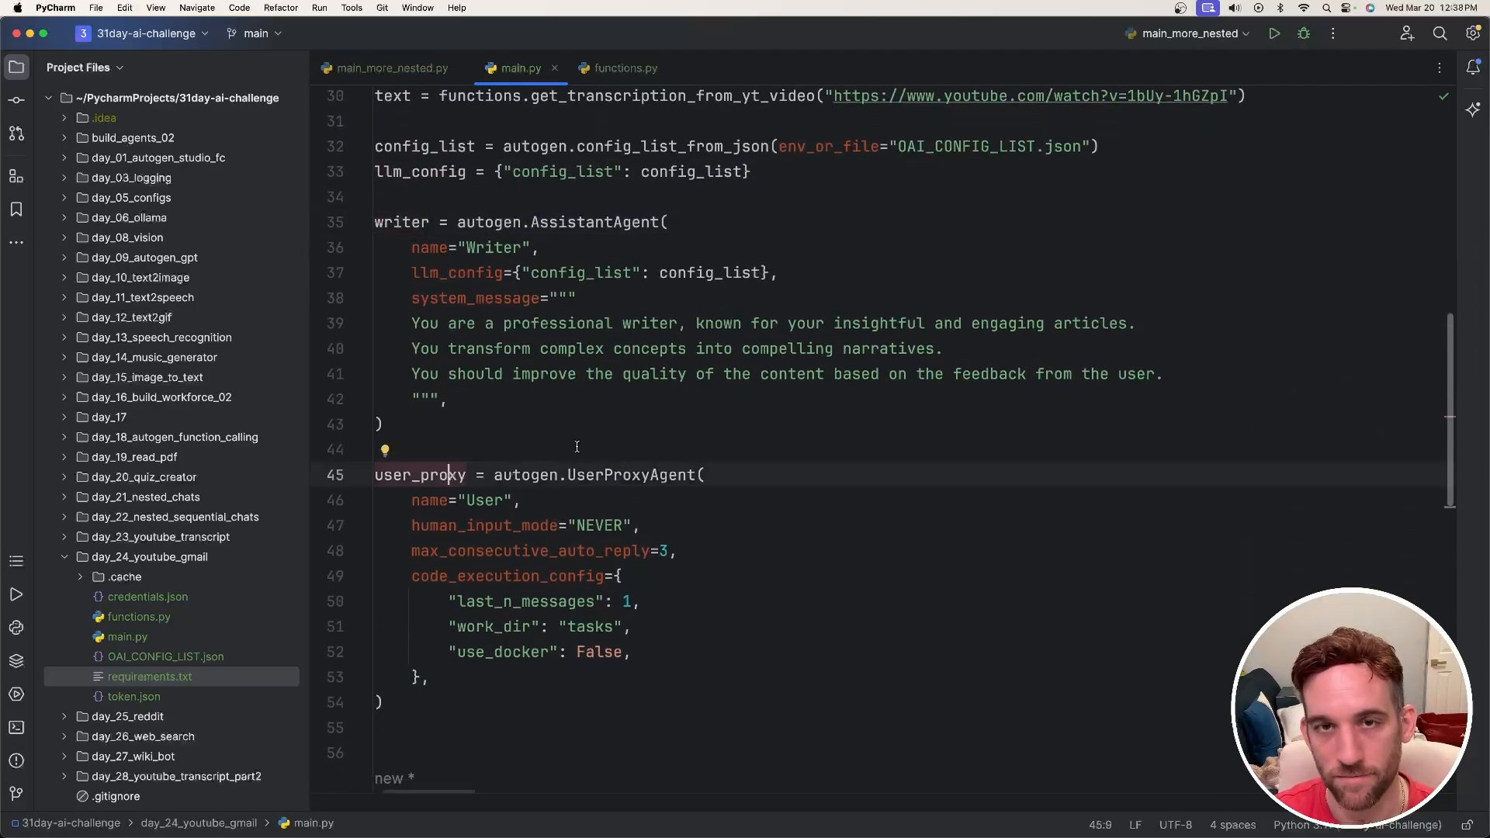
{"action": "scroll", "scroll_direction": "down", "scroll_amount": 3}
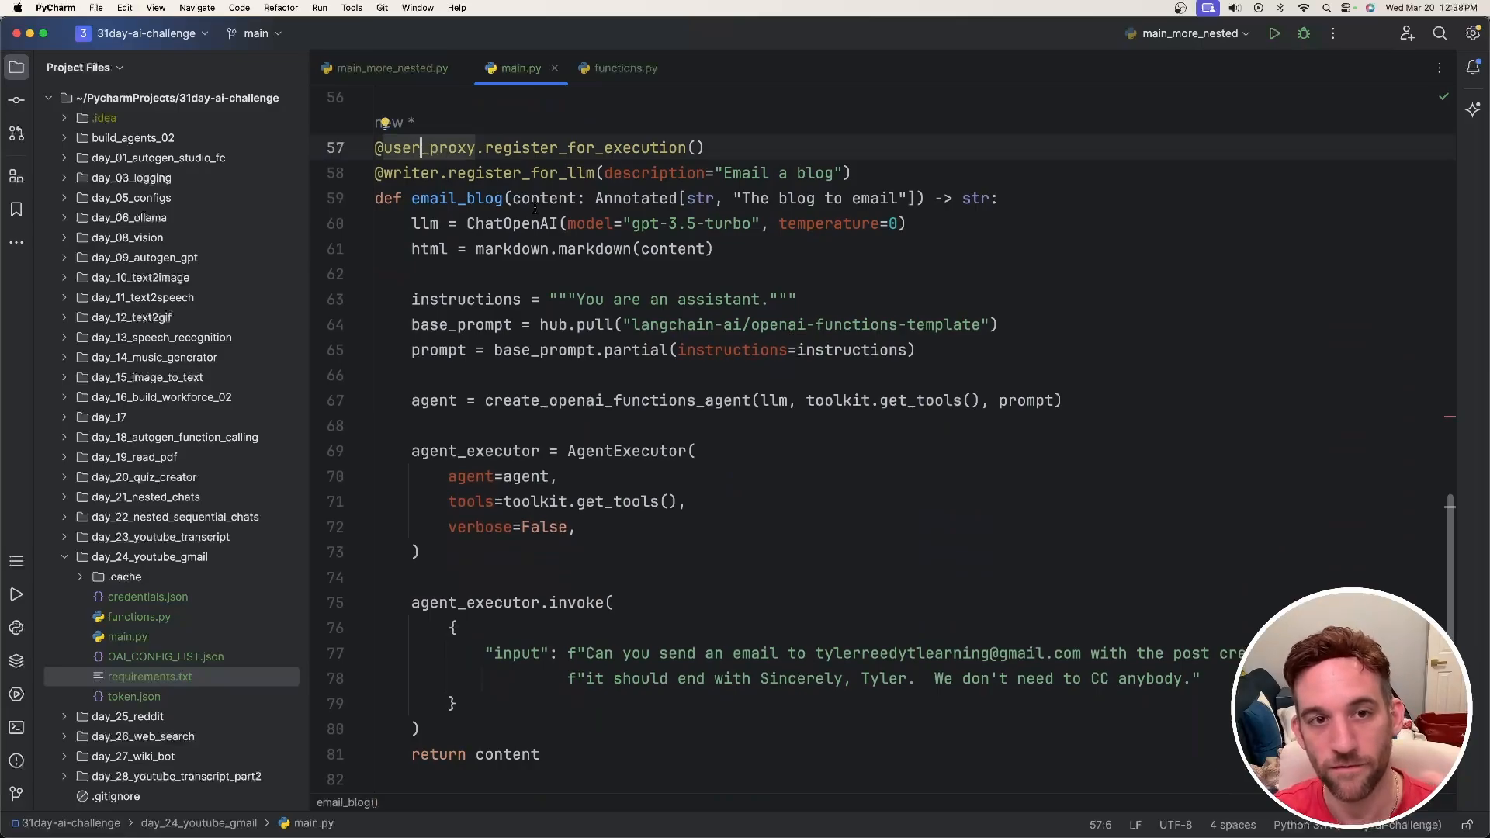
{"action": "mouse_move", "coordinate": [556, 198]}
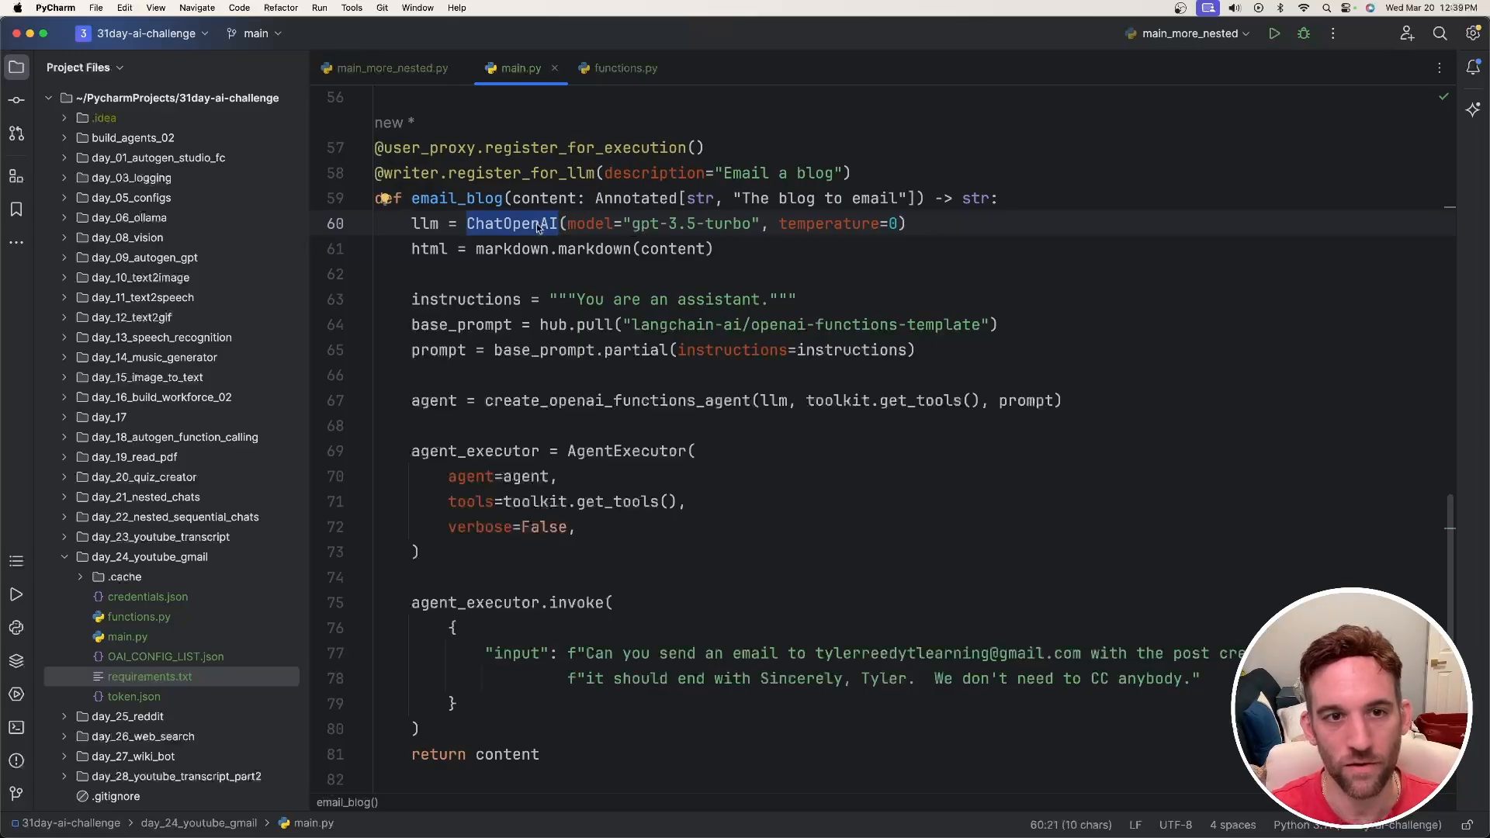
{"action": "mouse_move", "coordinate": [510, 223]}
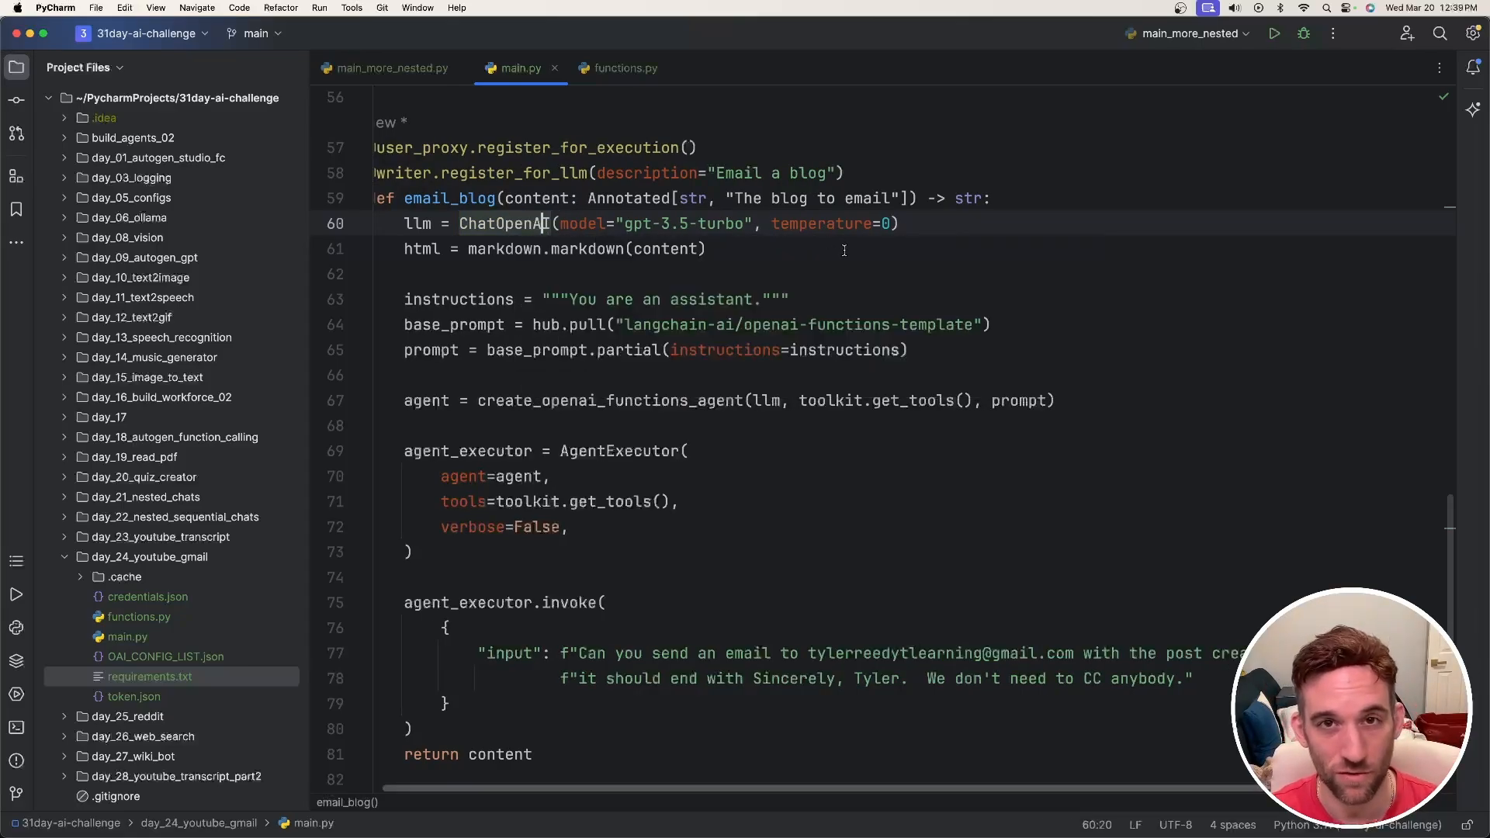
{"action": "double_click", "coordinate": [507, 223]}
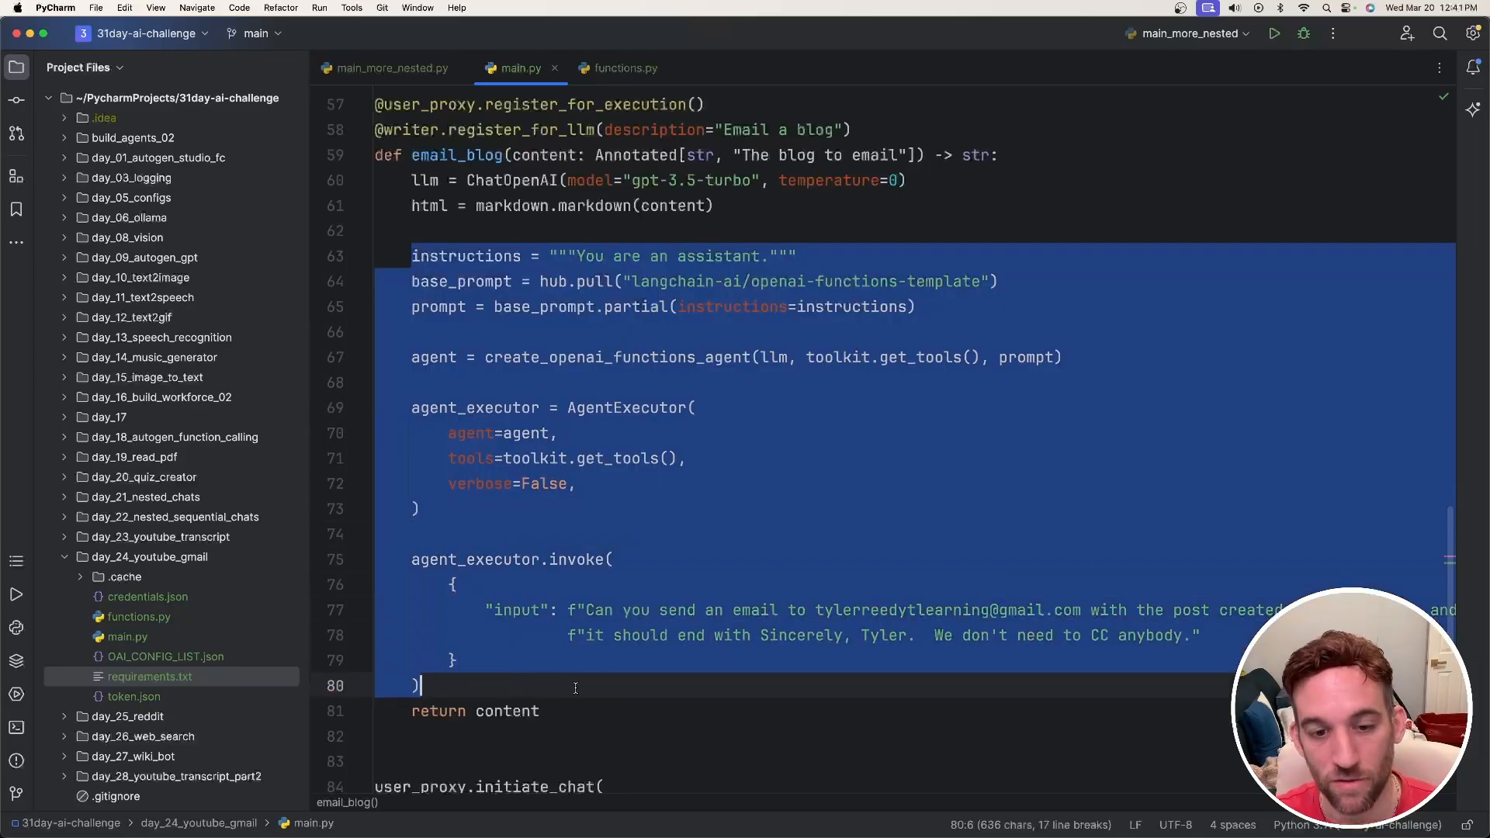
{"action": "left_click", "coordinate": [576, 686]}
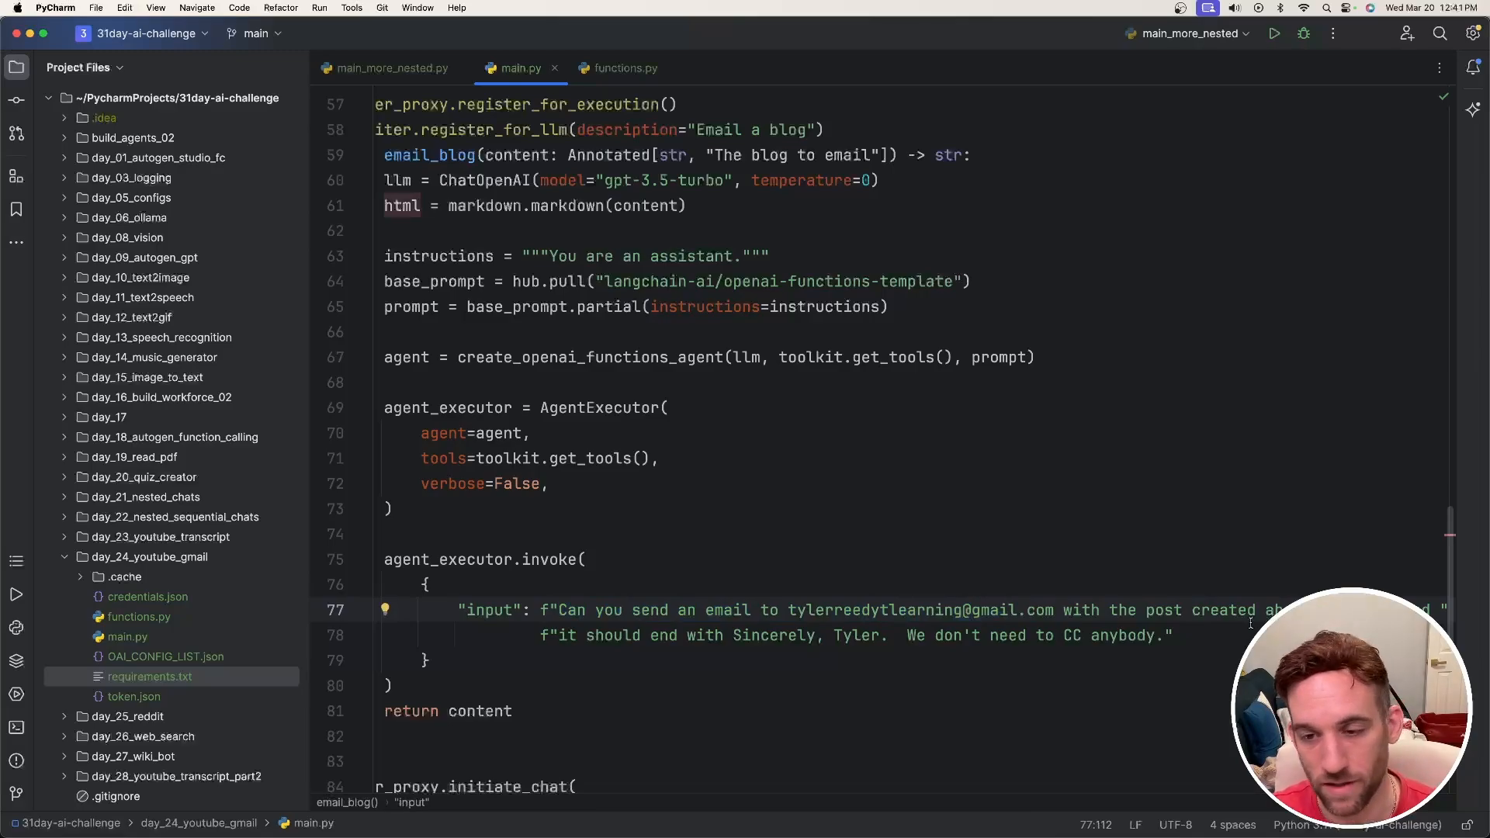
{"action": "left_click_drag", "start_coordinate": [733, 635], "coordinate": [855, 635]}
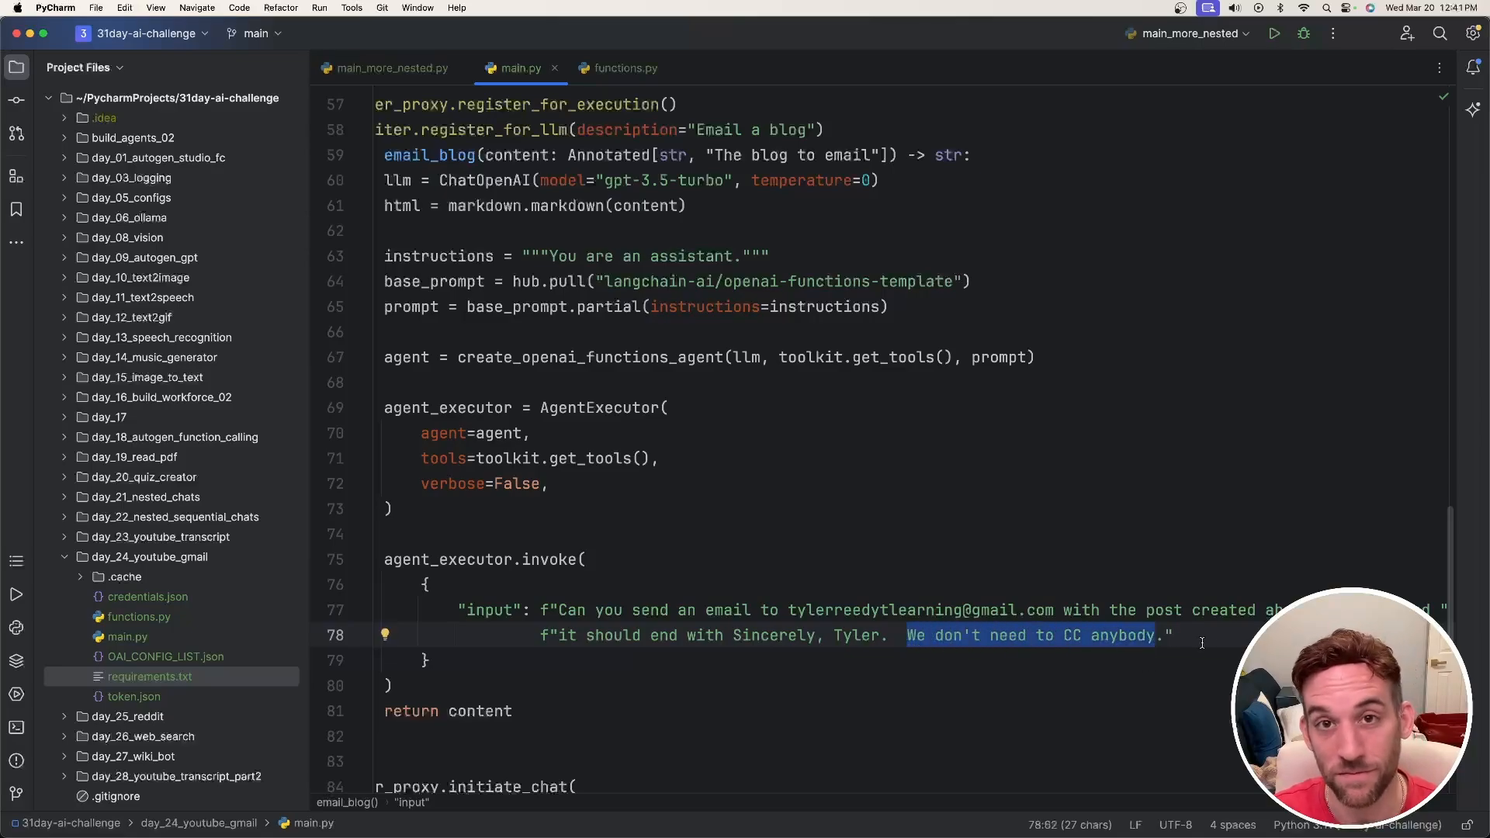
{"action": "left_click", "coordinate": [1176, 635]}
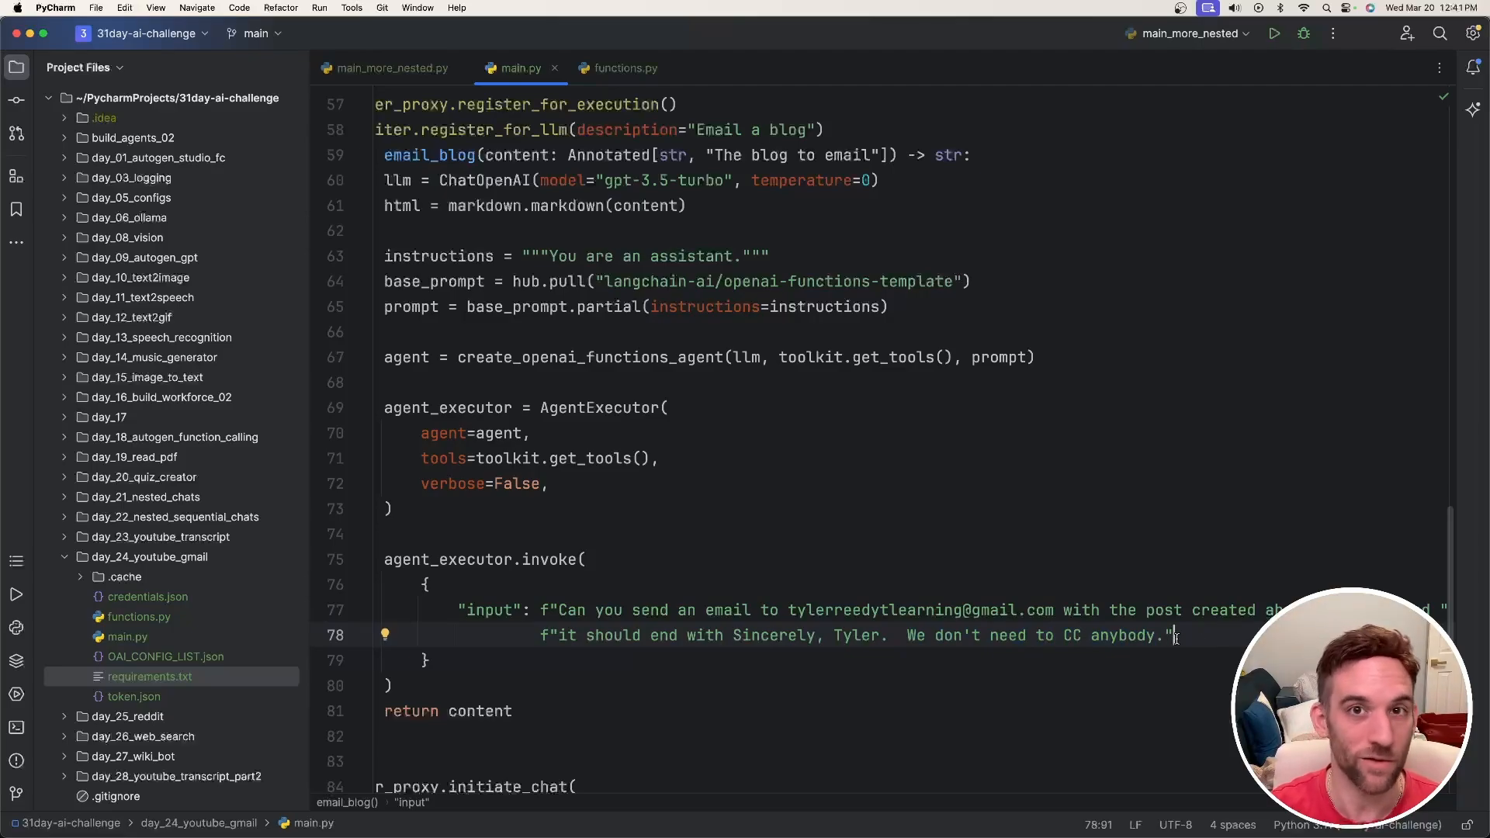
{"action": "scroll", "scroll_direction": "down", "scroll_amount": 3}
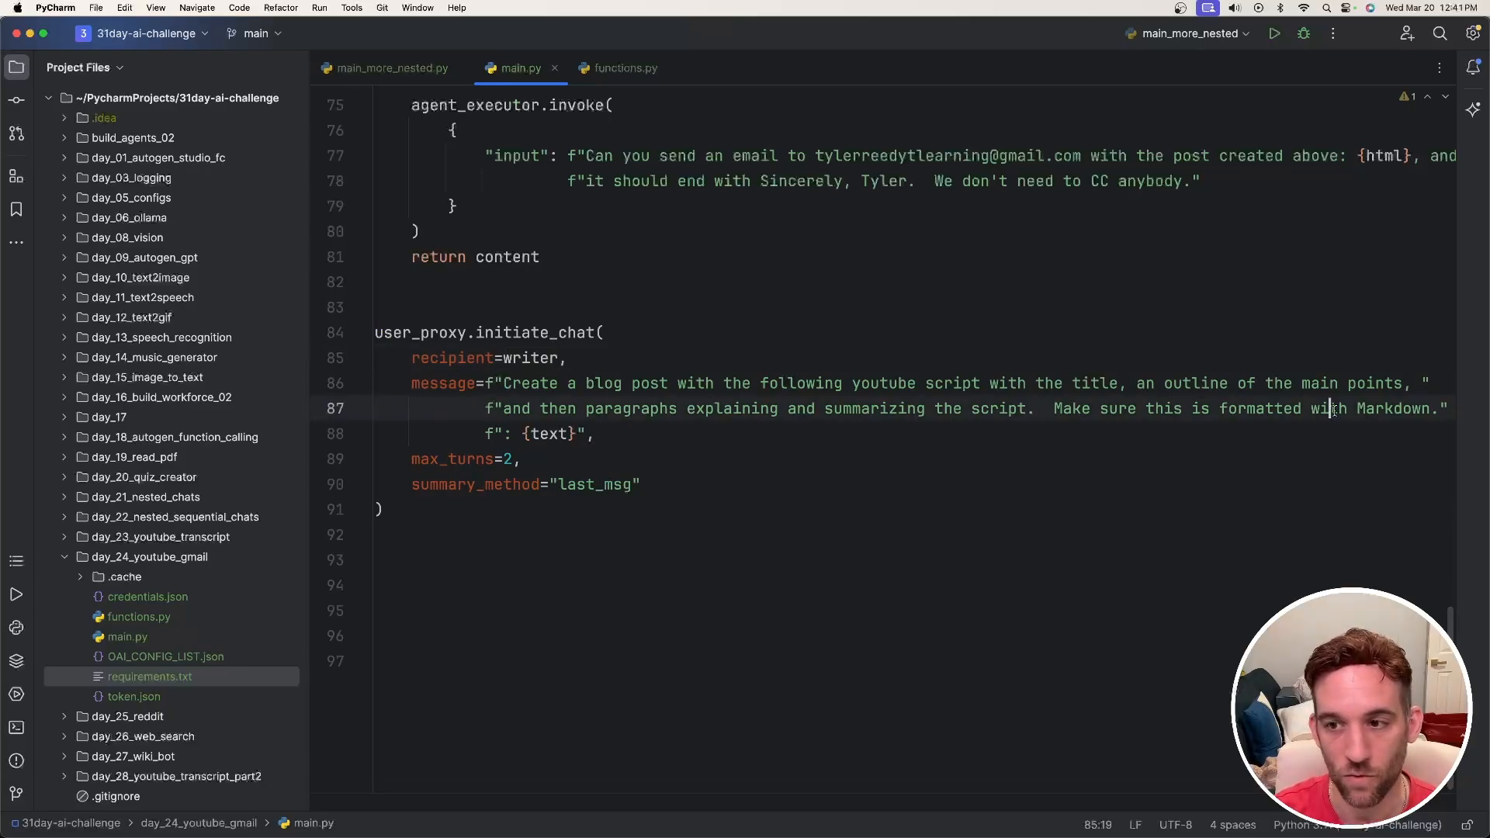
- Run main.py via Run 'main (2)' and review the Lang Chain blog post output
{"action": "right_click", "coordinate": [128, 635]}
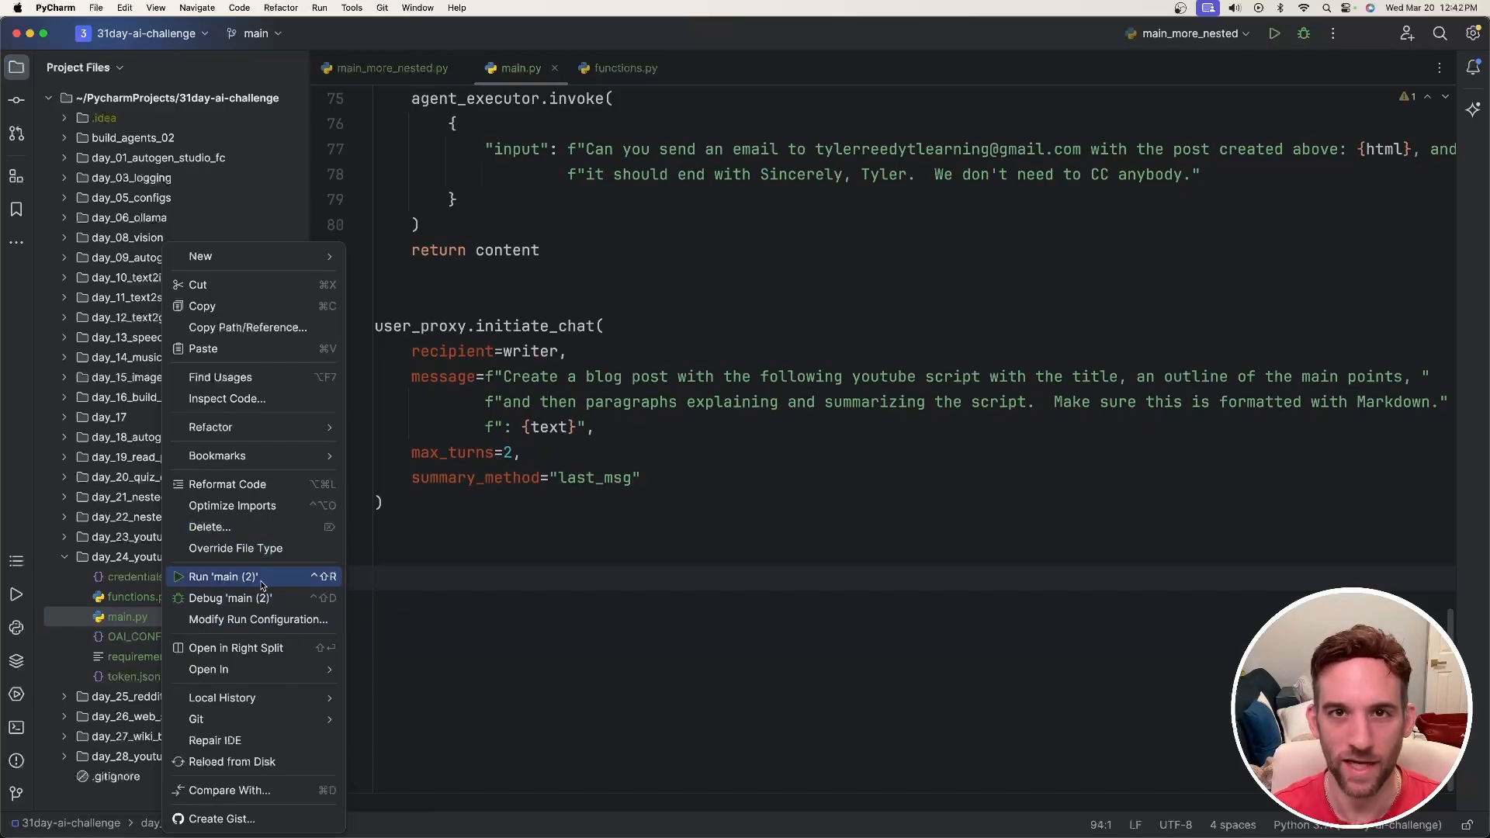
{"action": "left_click", "coordinate": [222, 576]}
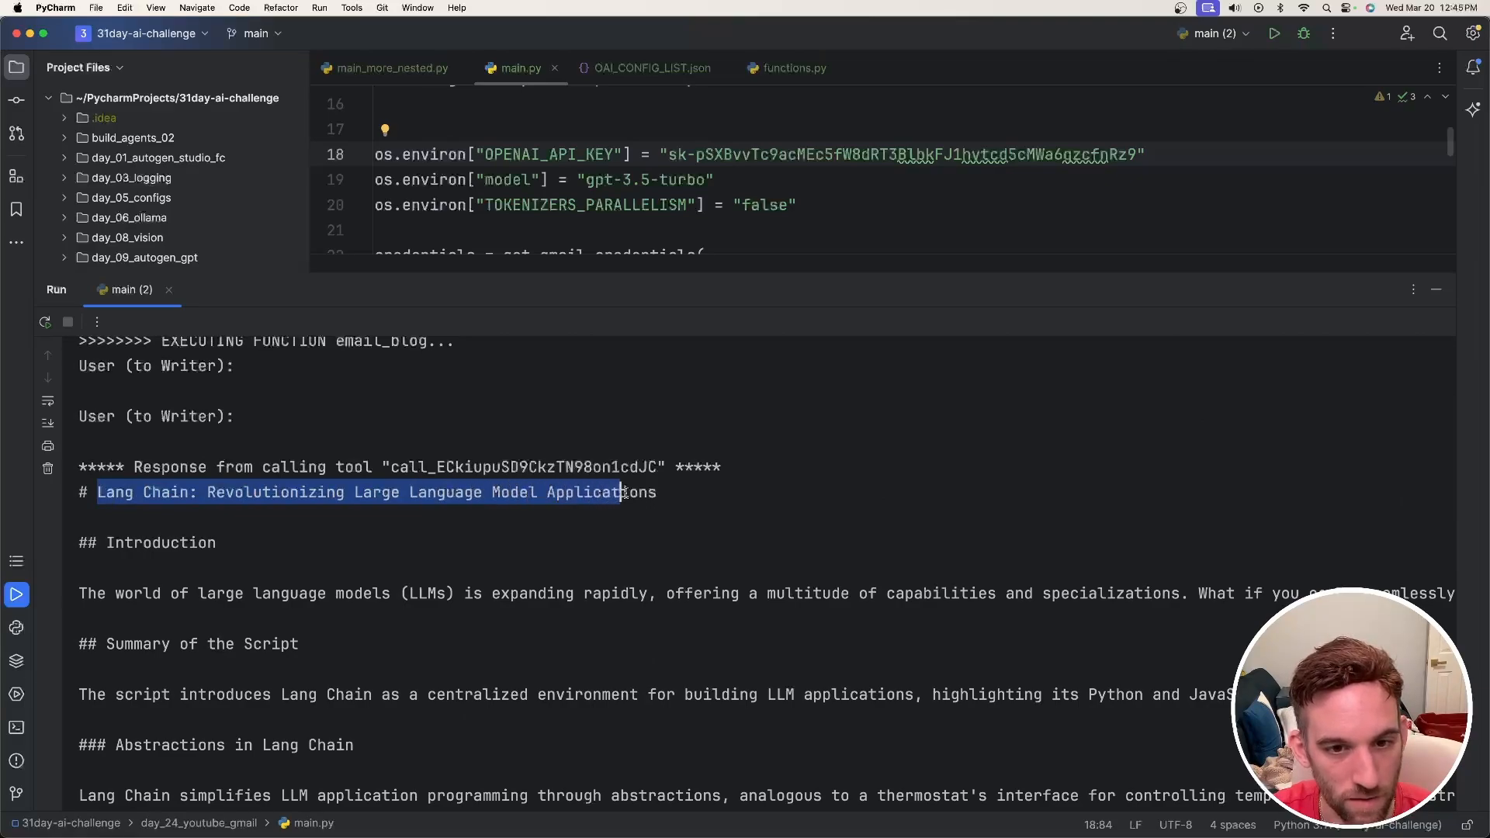
{"action": "left_click", "coordinate": [656, 522]}
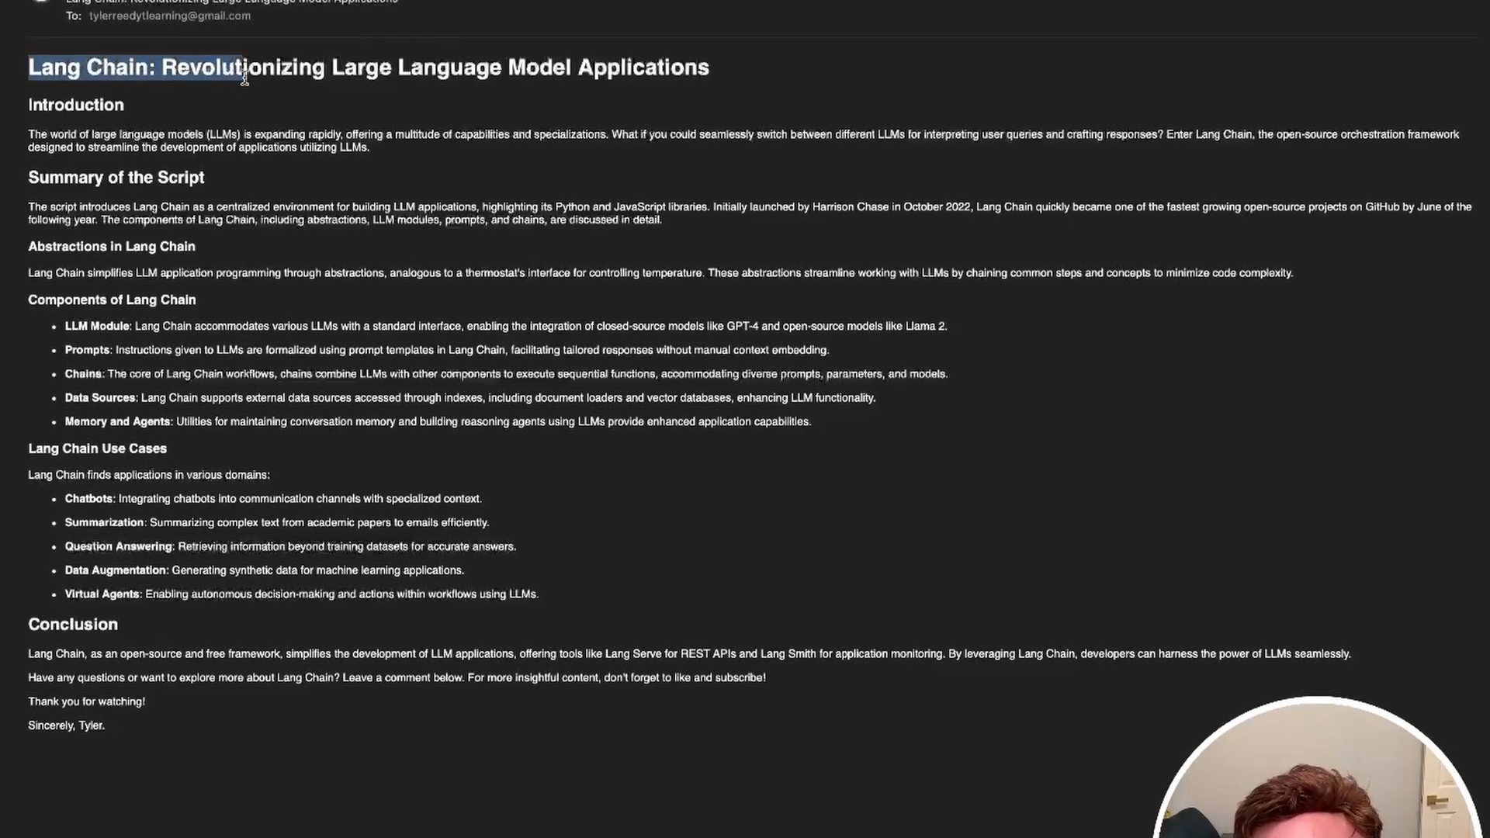
- Scroll the Lang Chain email down to the conclusion and 'Sincerely, Tyler' sign-off
{"action": "scroll", "scroll_direction": "down", "scroll_amount": 3}
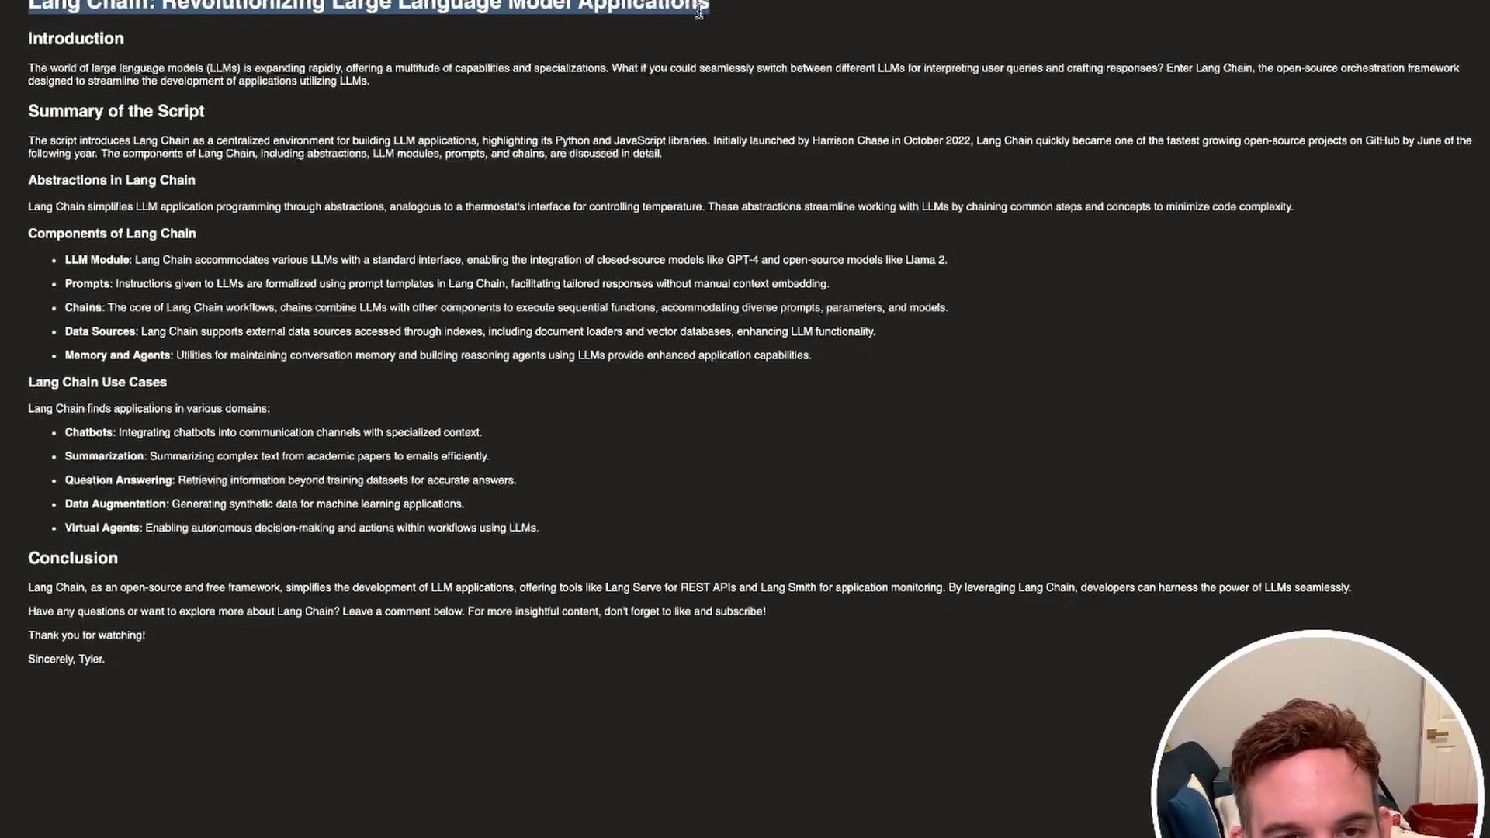